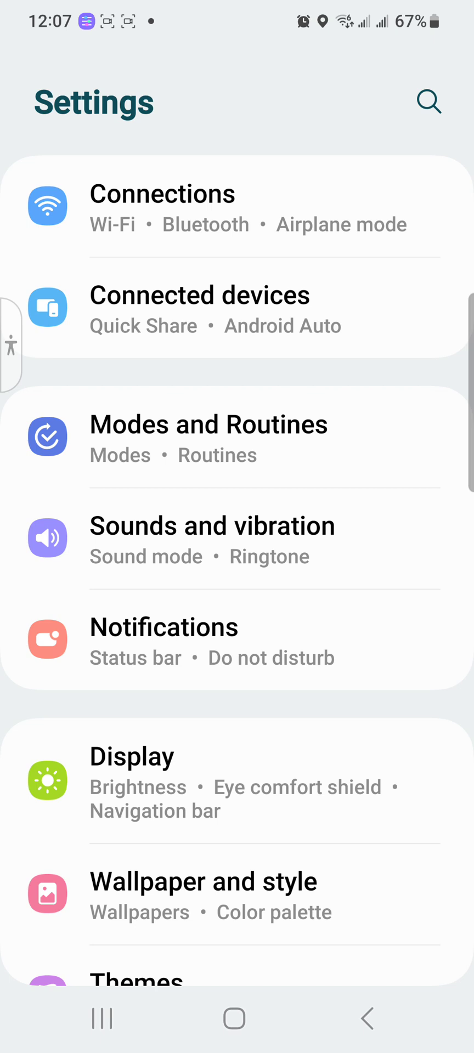
Step: Go into Connections and reach the Wi-Fi page showing Walmartwifi connected
left_click(161, 209)
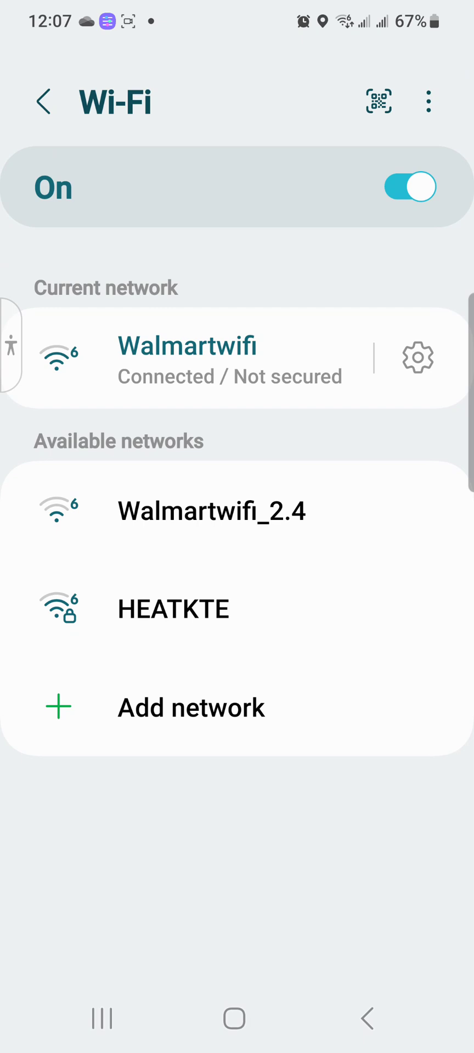
Step: Enter Intelligent Wi-Fi and scroll to the Wi-Fi developer options entry at the bottom
left_click(428, 102)
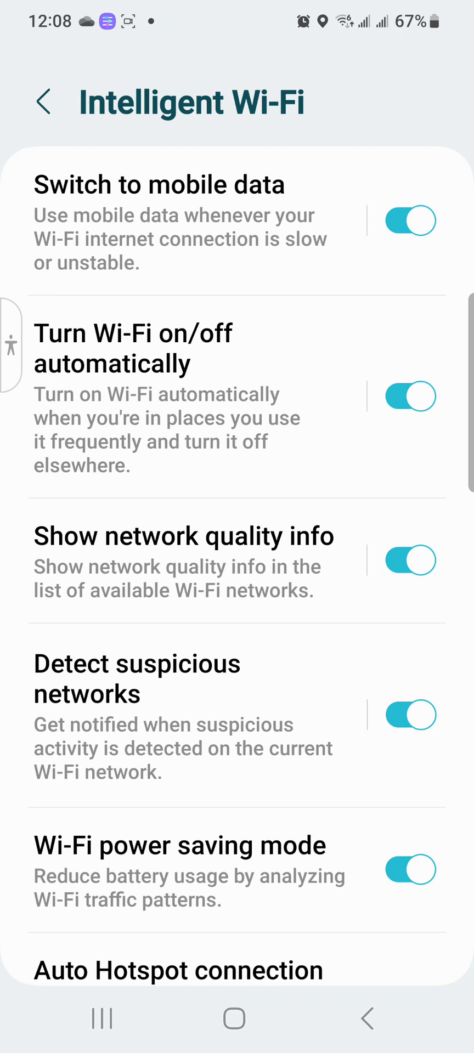
scroll("down", 3)
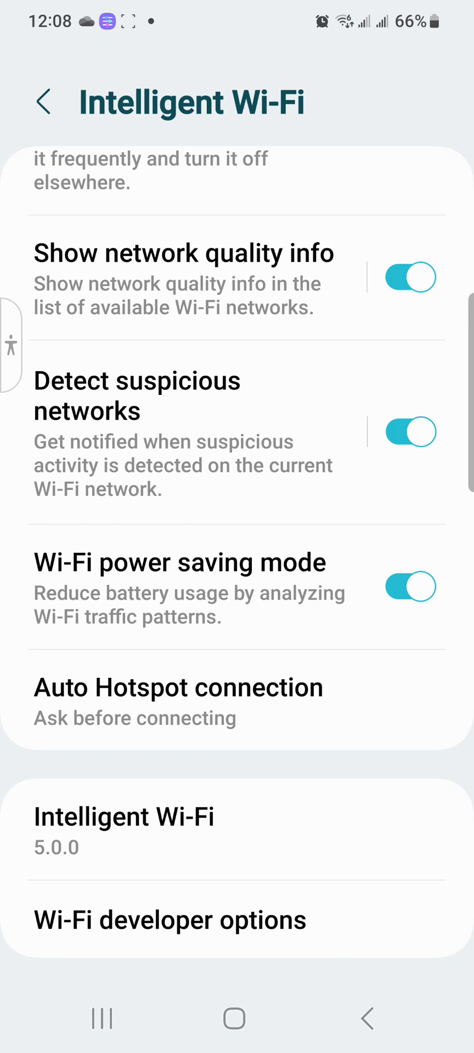
Step: Enter Wi-Fi developer options and switch the feature On
left_click(170, 920)
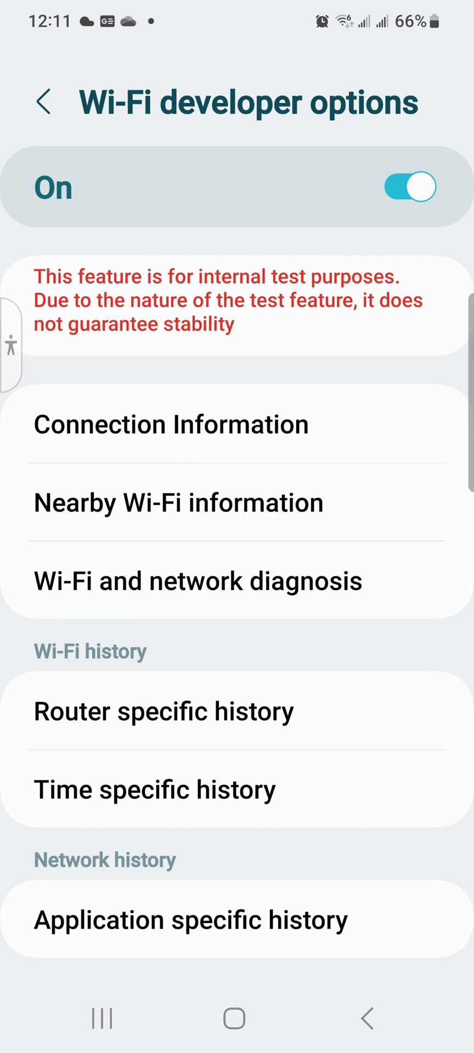
Step: Back out to Intelligent Wi-Fi, pull down the quick panel and reach Secure Wi-Fi showing Walmartwifi Auto protected
left_click(43, 101)
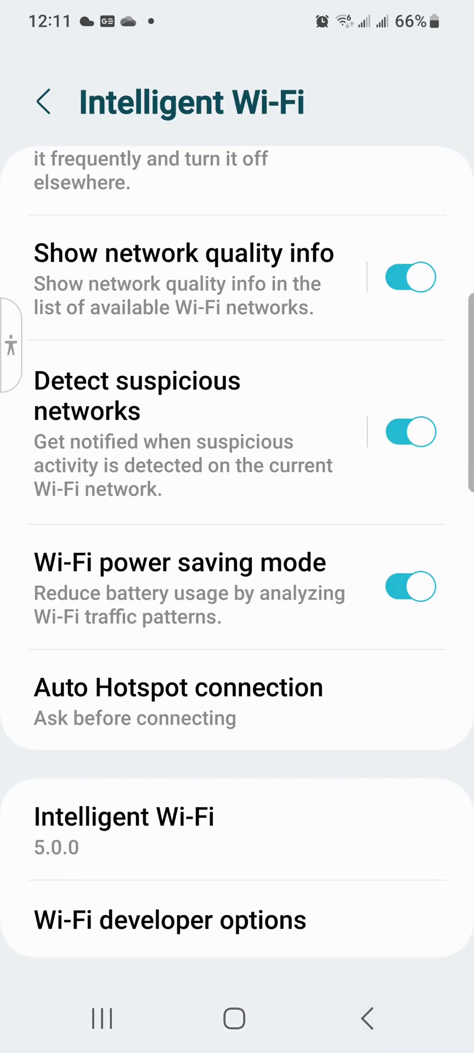
left_click(367, 1018)
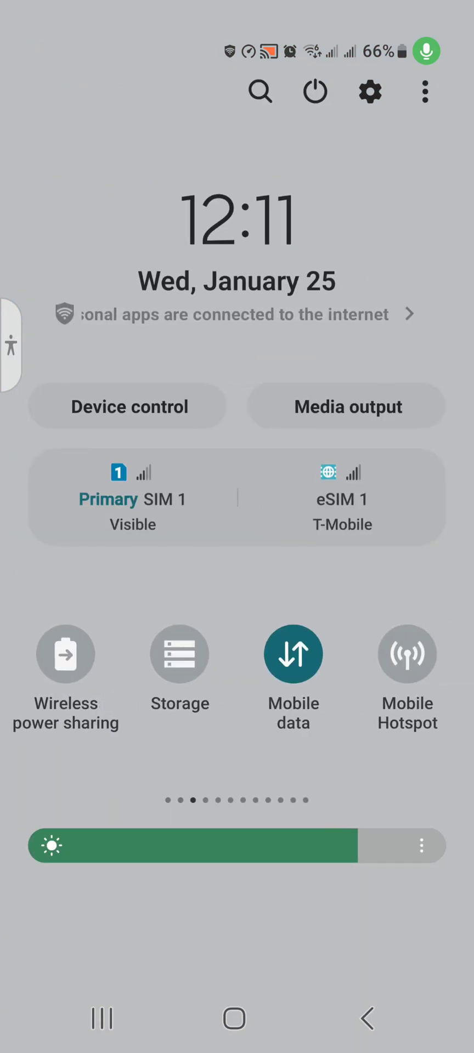
scroll("left", 3)
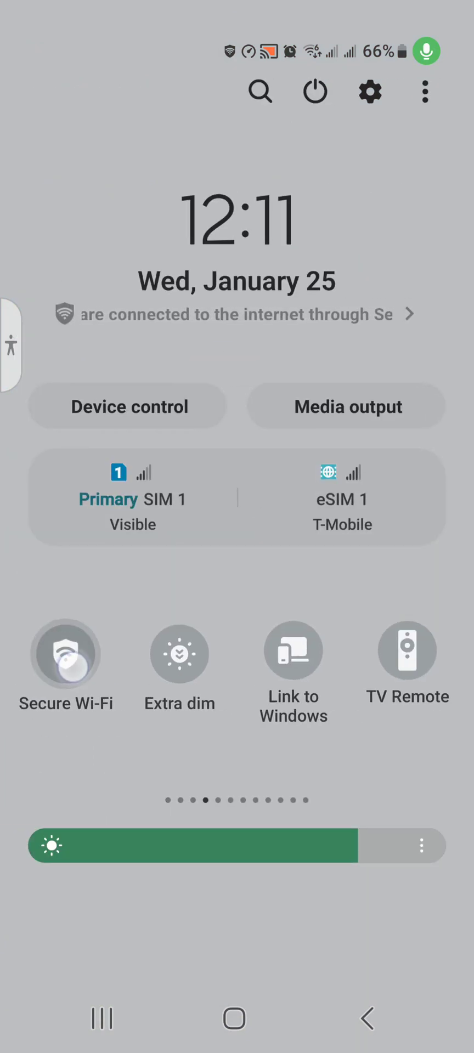
left_click(65, 654)
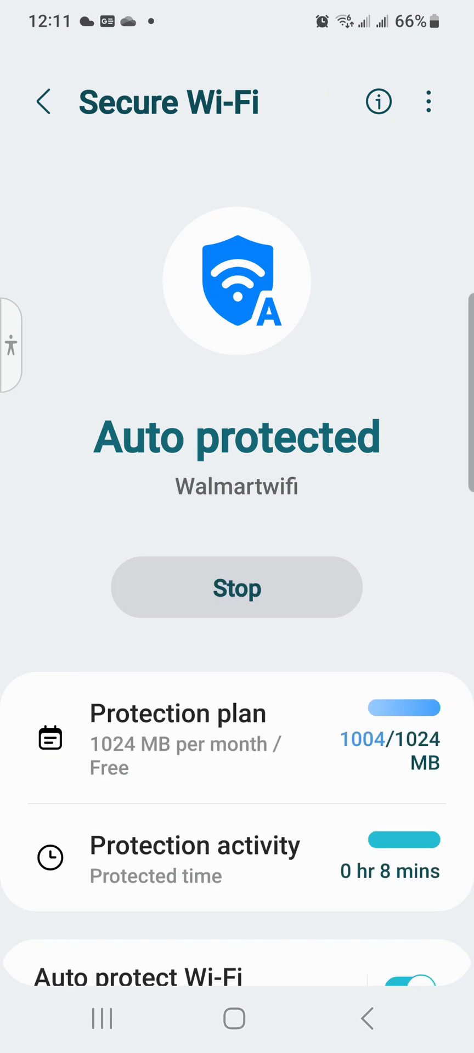